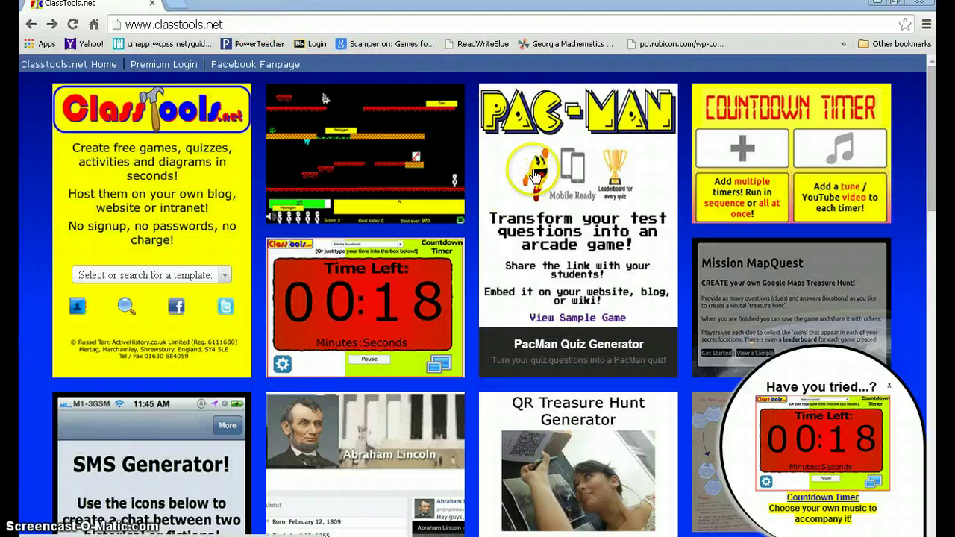
{"action": "mouse_move", "coordinate": [585, 152]}
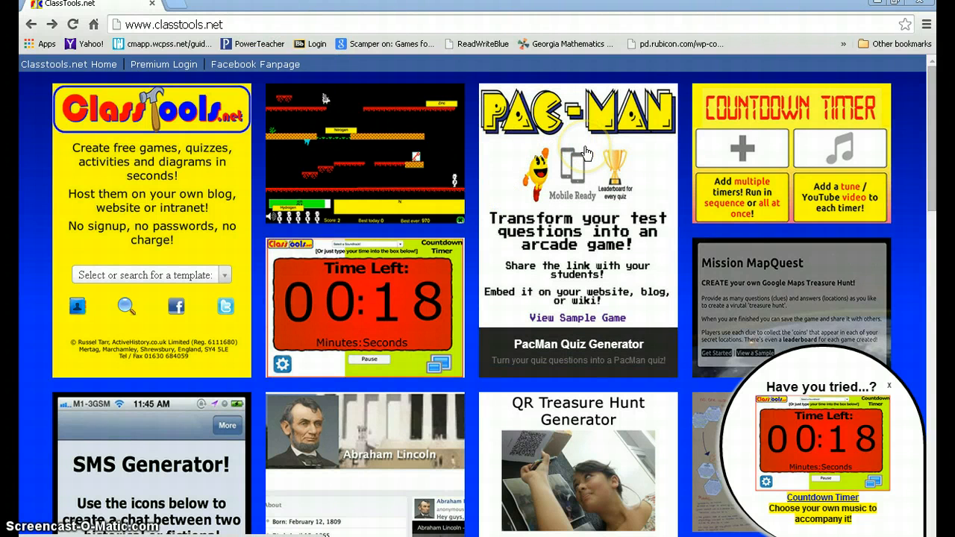
{"action": "mouse_move", "coordinate": [591, 188]}
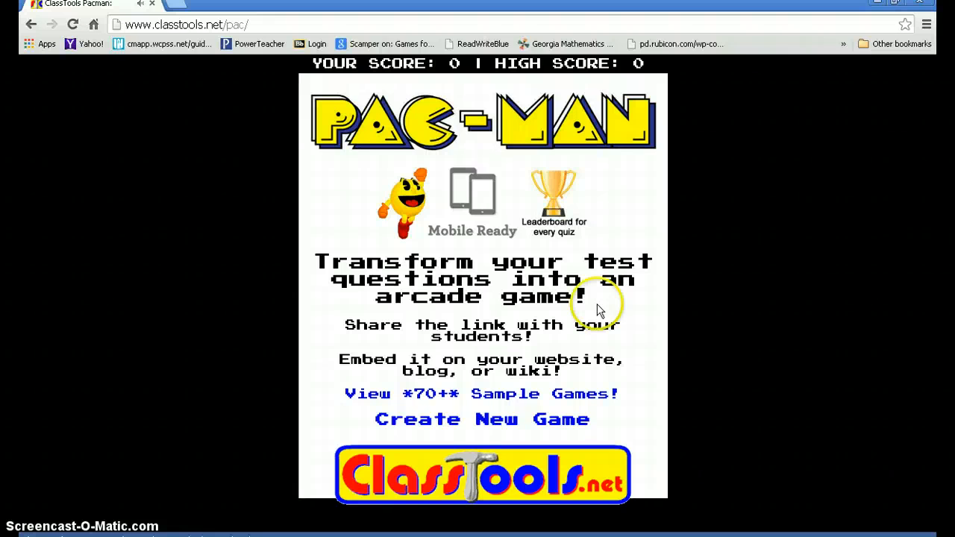
{"action": "mouse_move", "coordinate": [582, 352]}
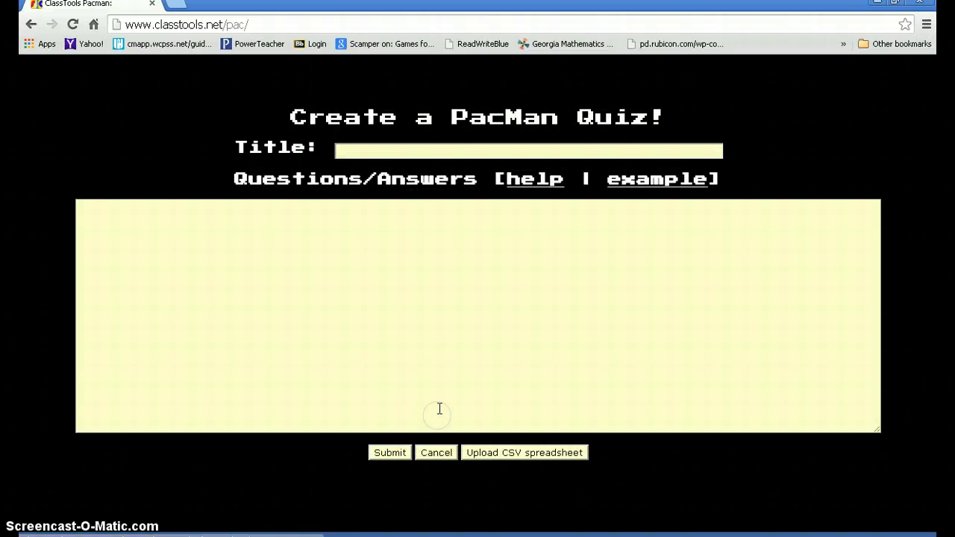
{"action": "mouse_move", "coordinate": [438, 355]}
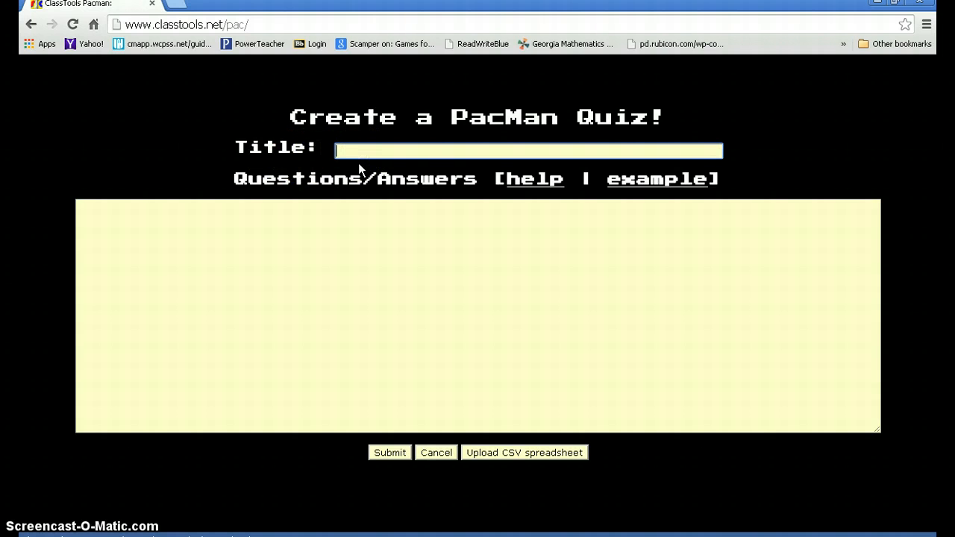
Name the new quiz 'Ancient Civilizations' in the Title field.
{"action": "type", "text": "Ancient Civ"}
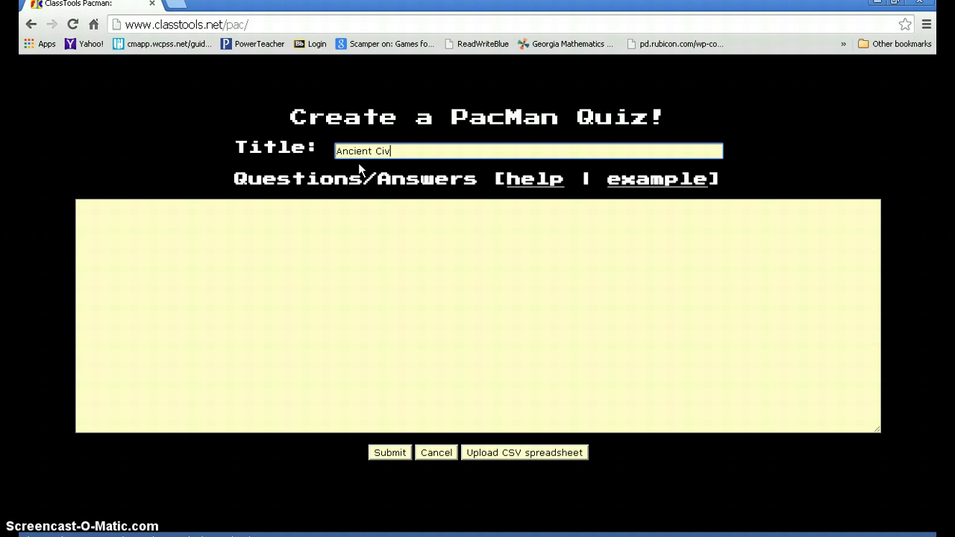
{"action": "type", "text": "iliza"}
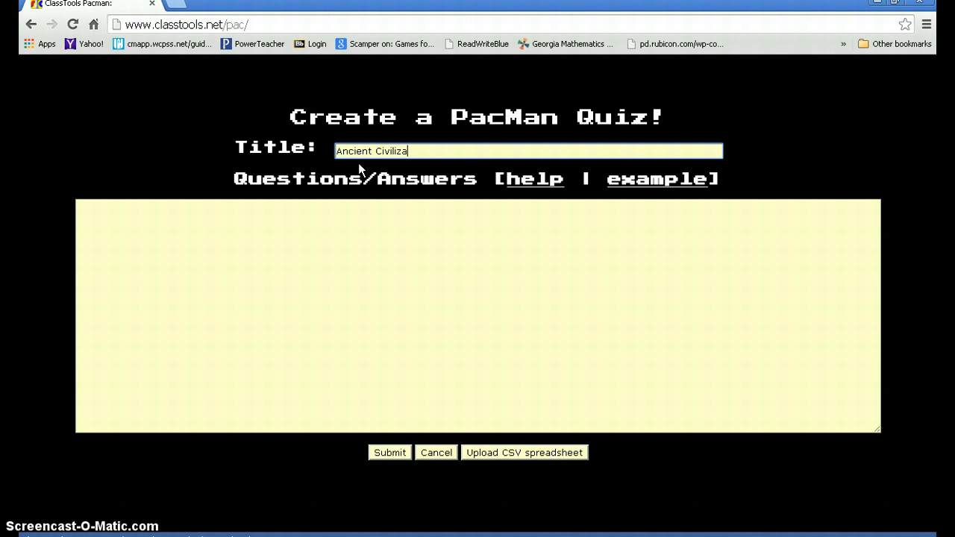
{"action": "type", "text": "tions"}
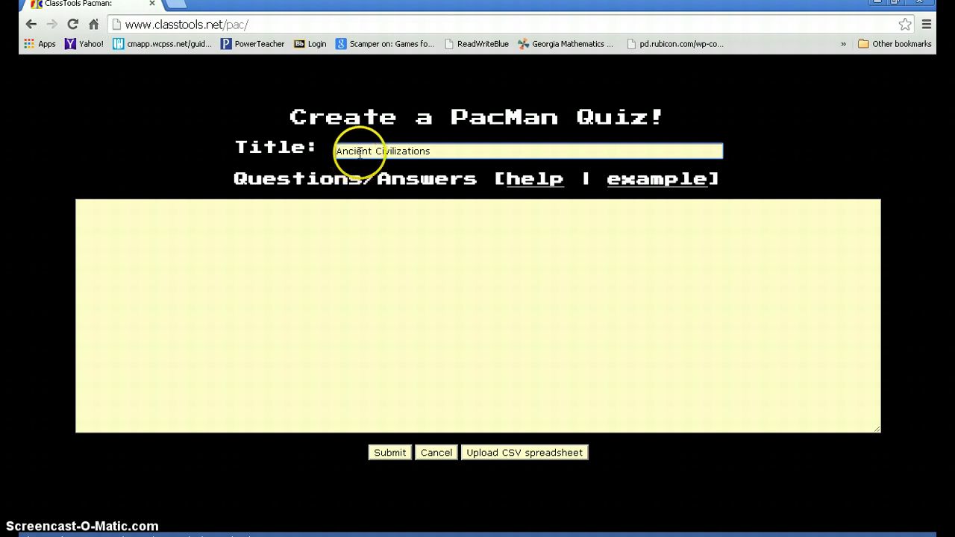
{"action": "mouse_move", "coordinate": [531, 177]}
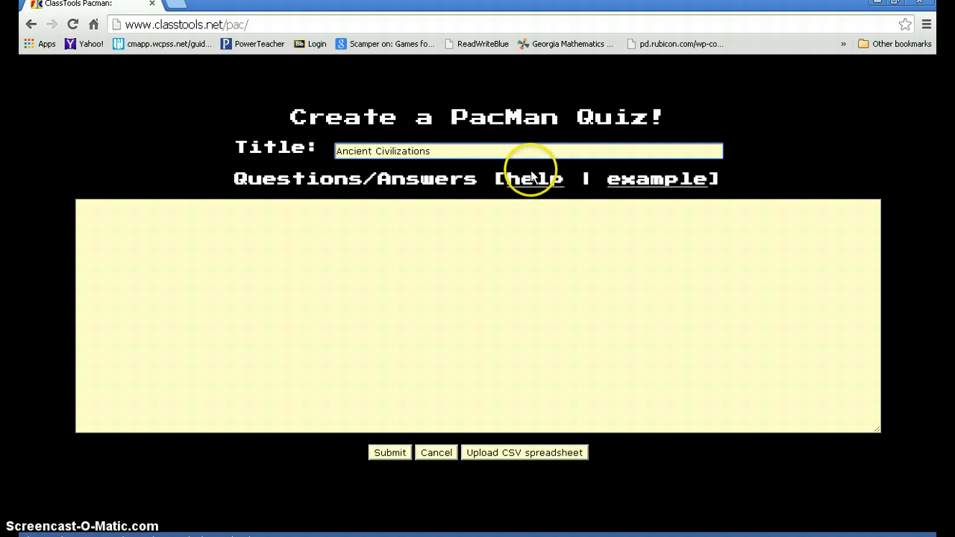
{"action": "left_click", "coordinate": [535, 179]}
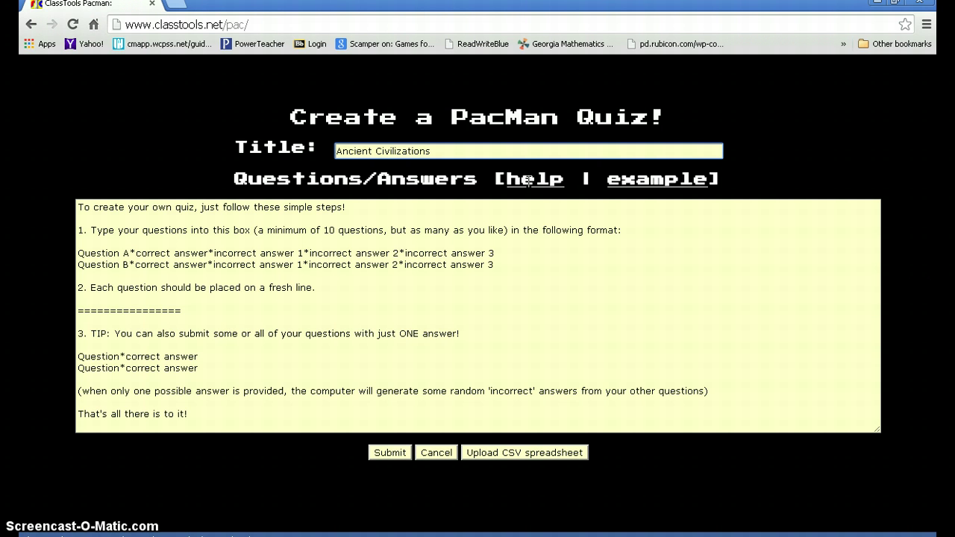
{"action": "left_click", "coordinate": [518, 243]}
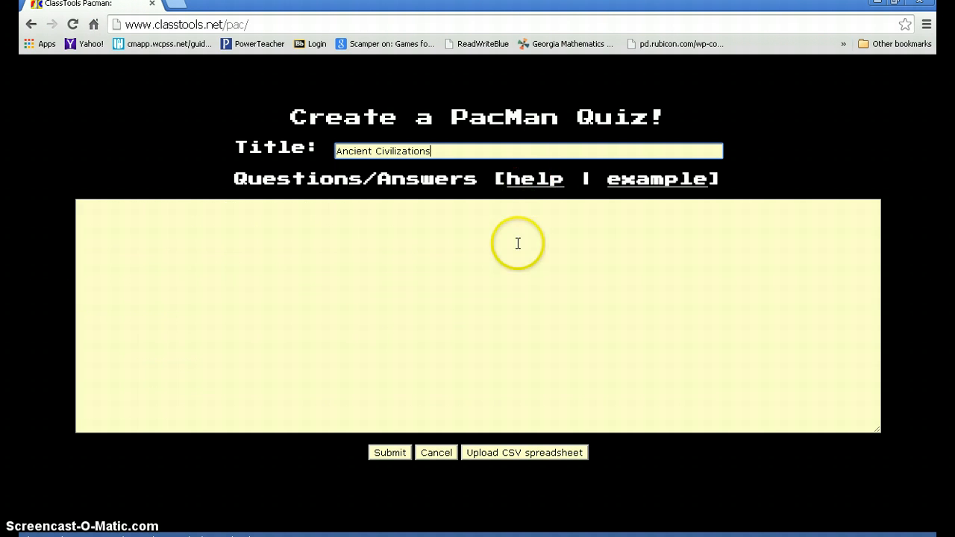
Enter the line 'Nomads*who moved from place to place, hunting and gathering their food.'.
{"action": "left_click", "coordinate": [110, 218]}
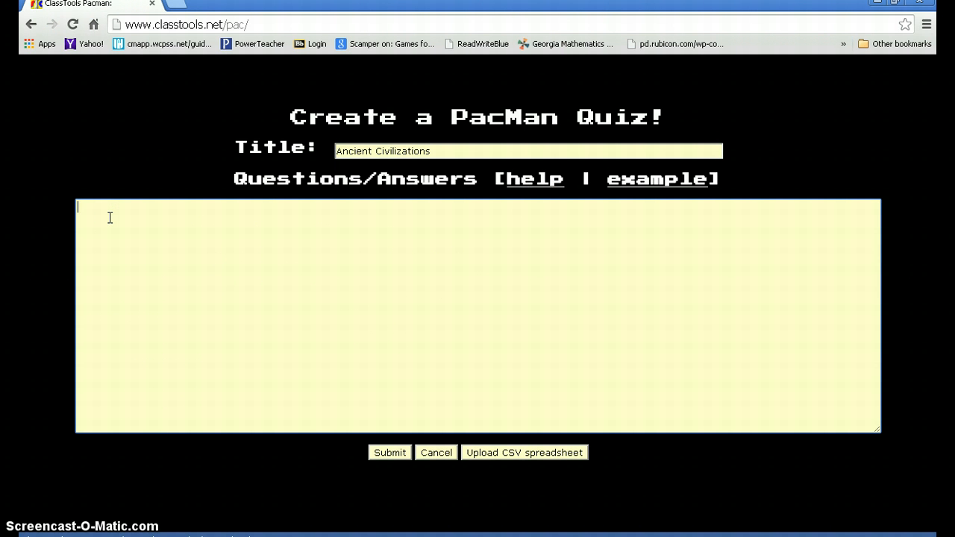
{"action": "type", "text": "No"}
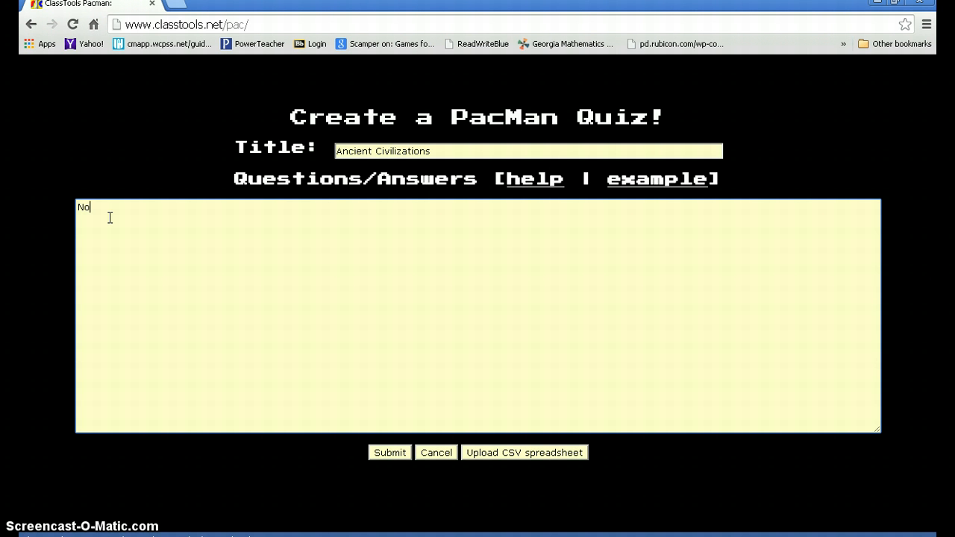
{"action": "type", "text": "mads"}
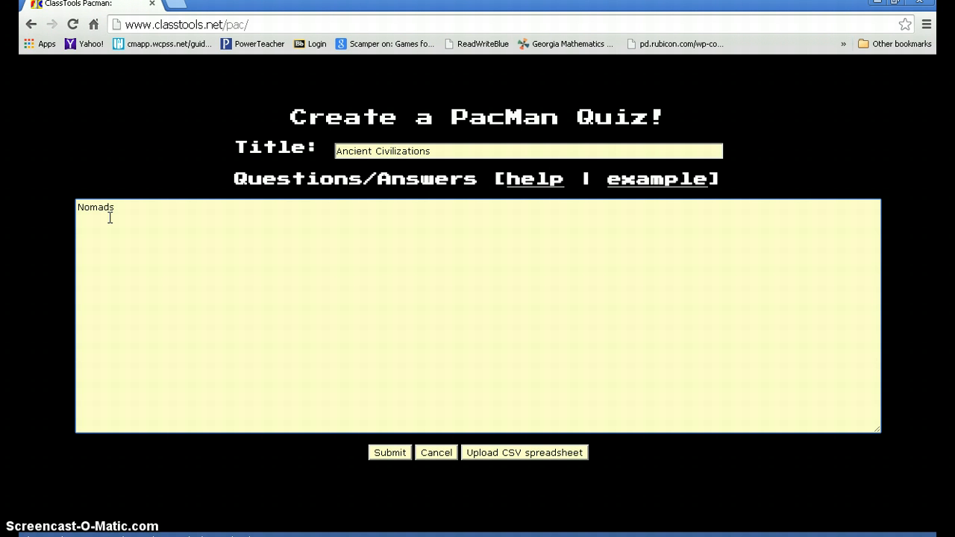
{"action": "type", "text": "*"}
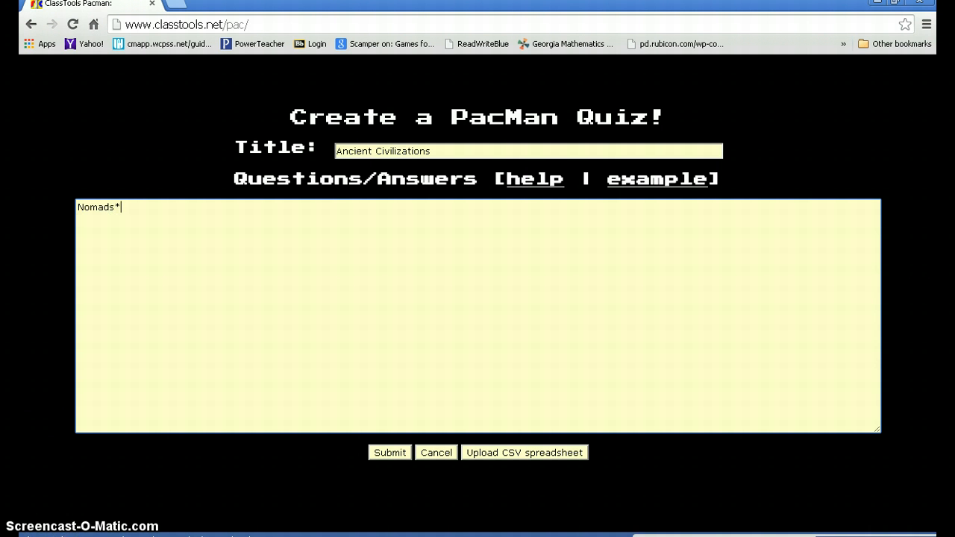
{"action": "type", "text": "who moved from place to place, hunting and gathering their food."}
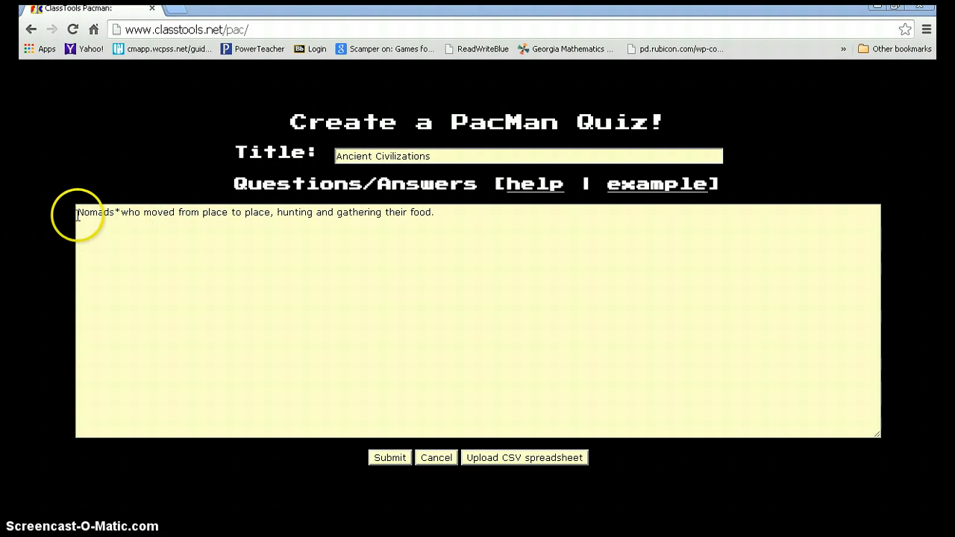
{"action": "mouse_move", "coordinate": [379, 227]}
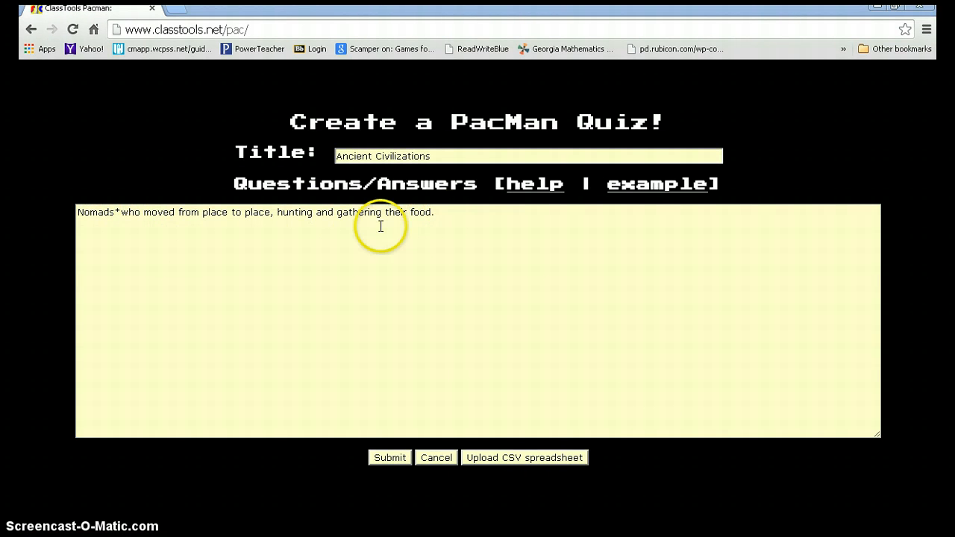
{"action": "mouse_move", "coordinate": [81, 222]}
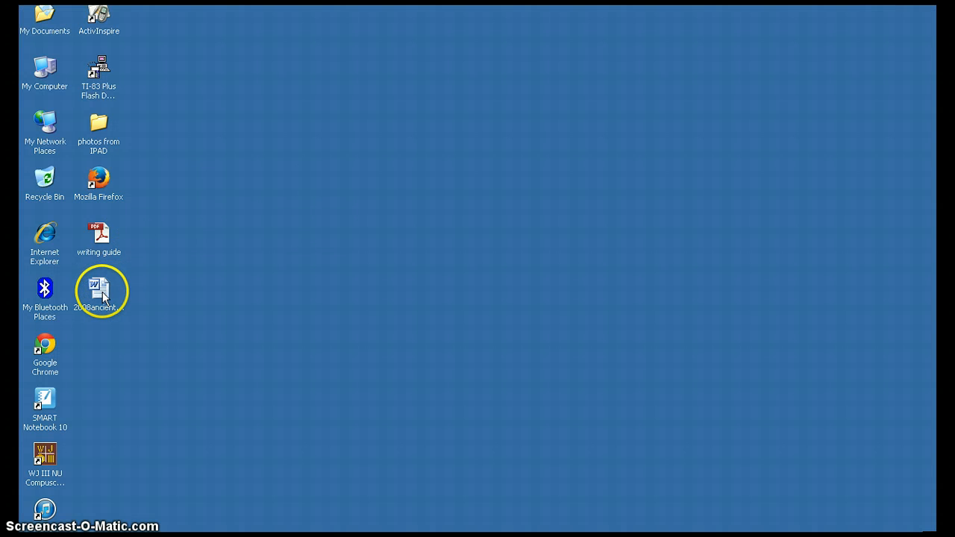
Select the vocabulary lines from Paleolithic Era through Hammurabi in the Word document.
{"action": "double_click", "coordinate": [99, 291]}
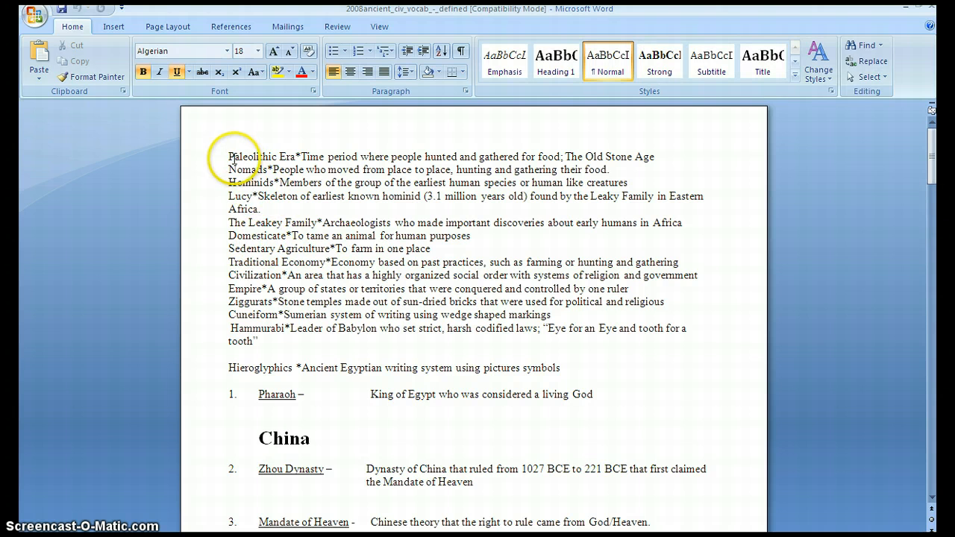
{"action": "left_click_drag", "start_coordinate": [230, 156], "coordinate": [376, 263]}
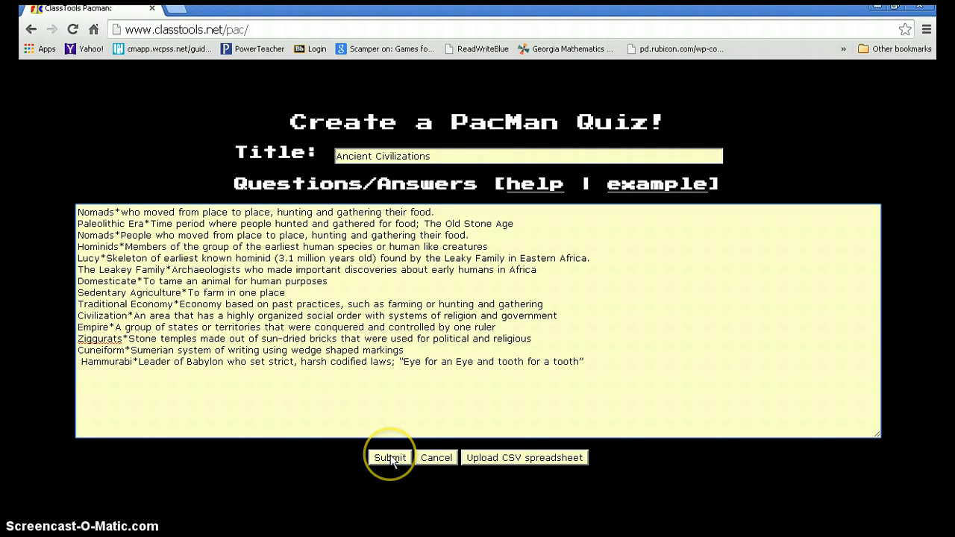
Submit the quiz, confirm its edit password and load the saved game.
{"action": "left_click", "coordinate": [388, 456]}
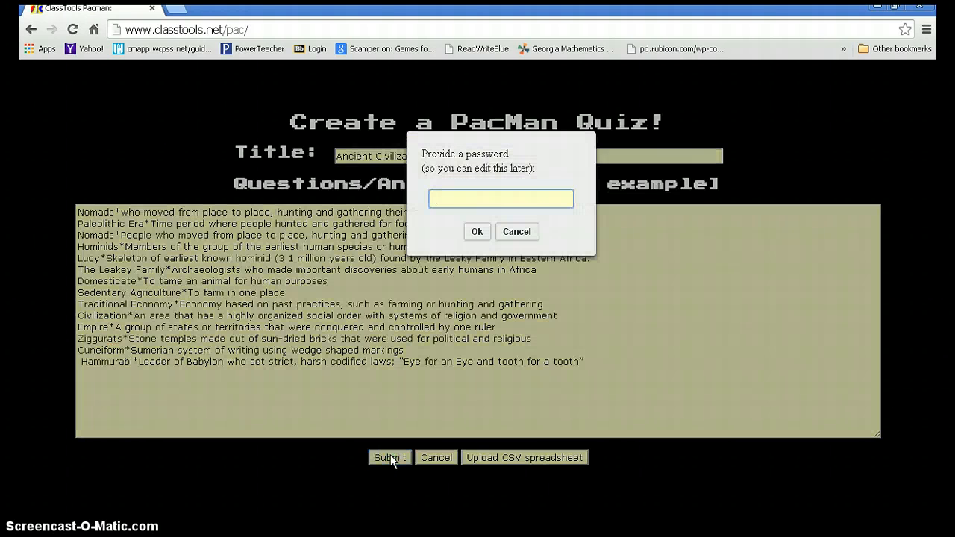
{"action": "mouse_move", "coordinate": [182, 456]}
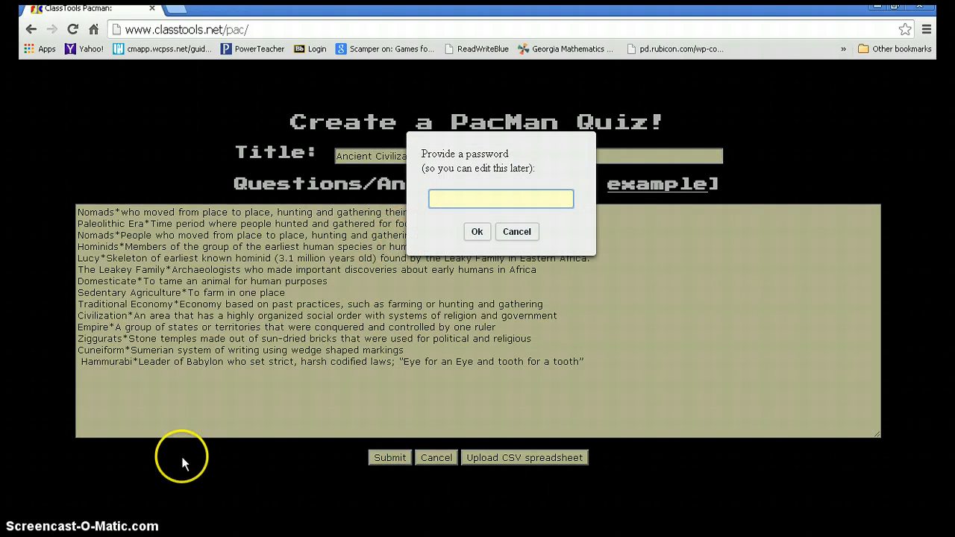
{"action": "left_click", "coordinate": [478, 232]}
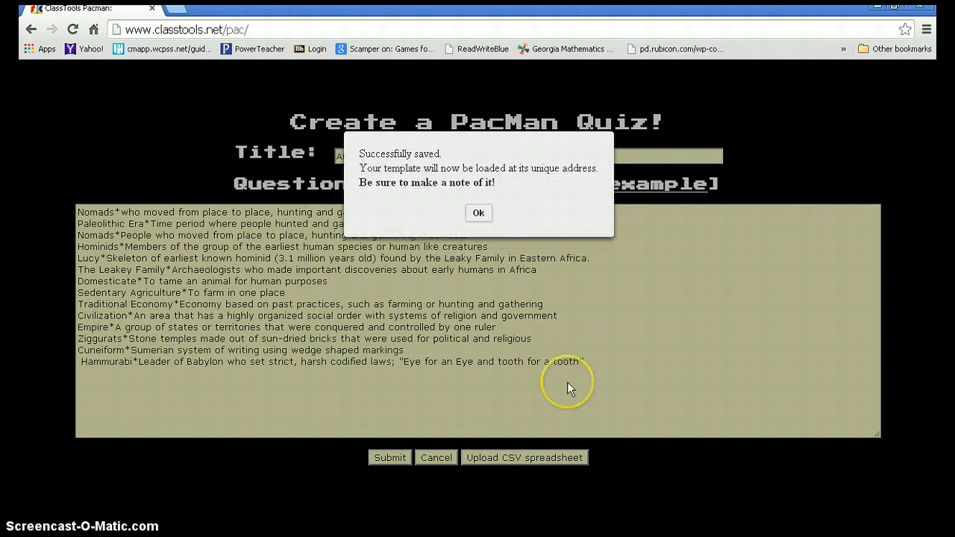
{"action": "mouse_move", "coordinate": [570, 388]}
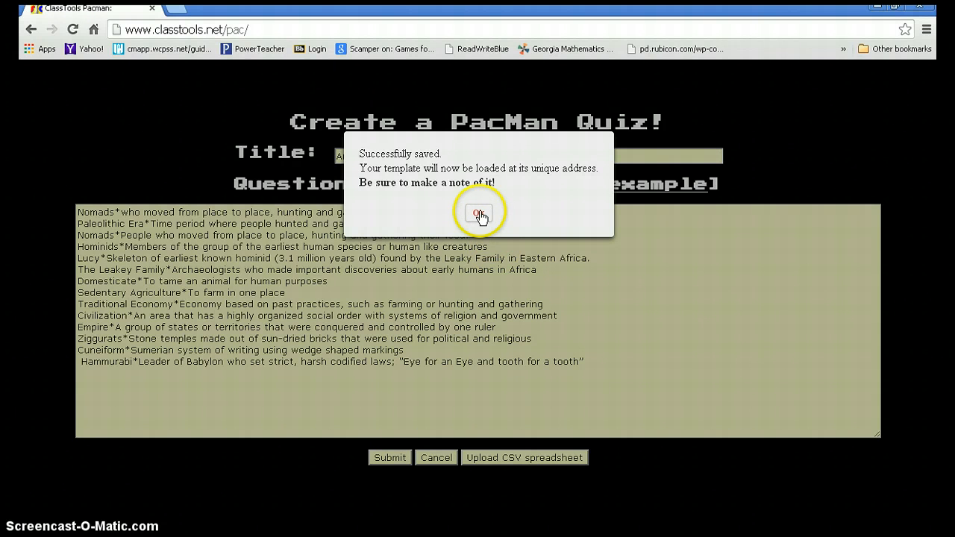
{"action": "left_click", "coordinate": [478, 212]}
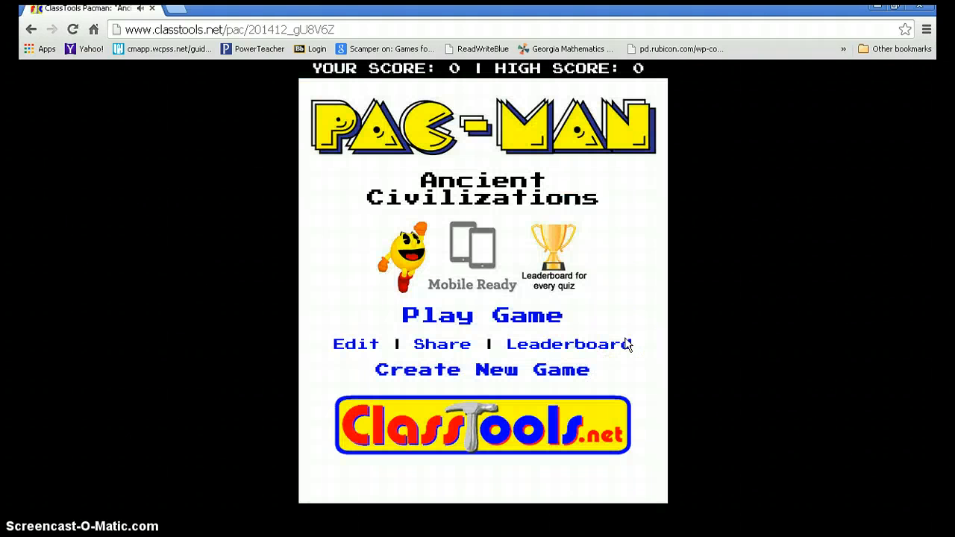
{"action": "mouse_move", "coordinate": [436, 350]}
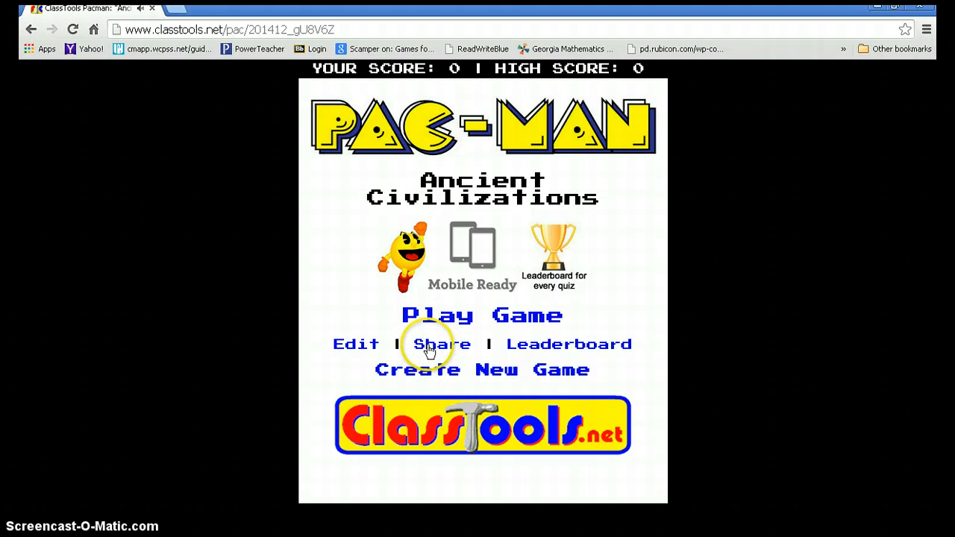
Show the quiz's URL link and embed code and select the whole URL for sharing.
{"action": "left_click", "coordinate": [442, 343]}
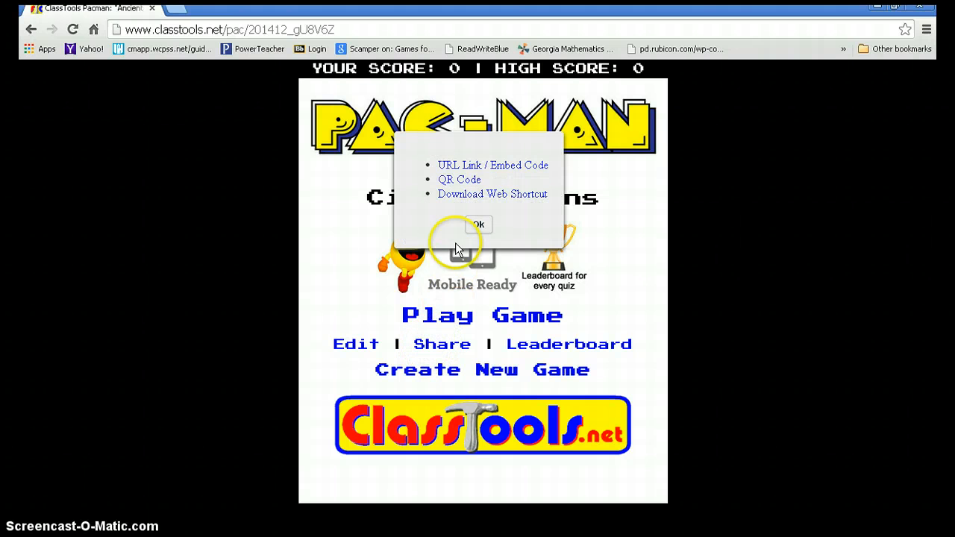
{"action": "mouse_move", "coordinate": [517, 170]}
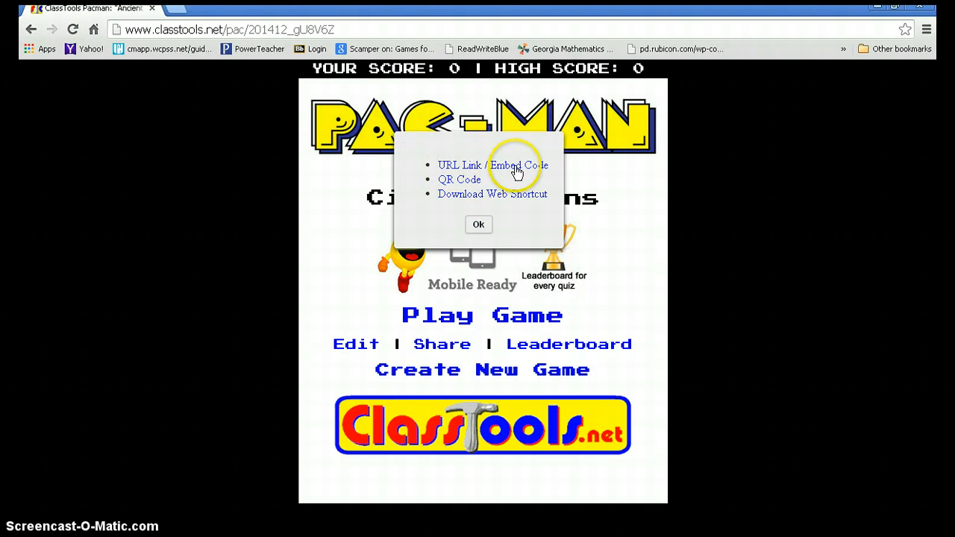
{"action": "mouse_move", "coordinate": [484, 170]}
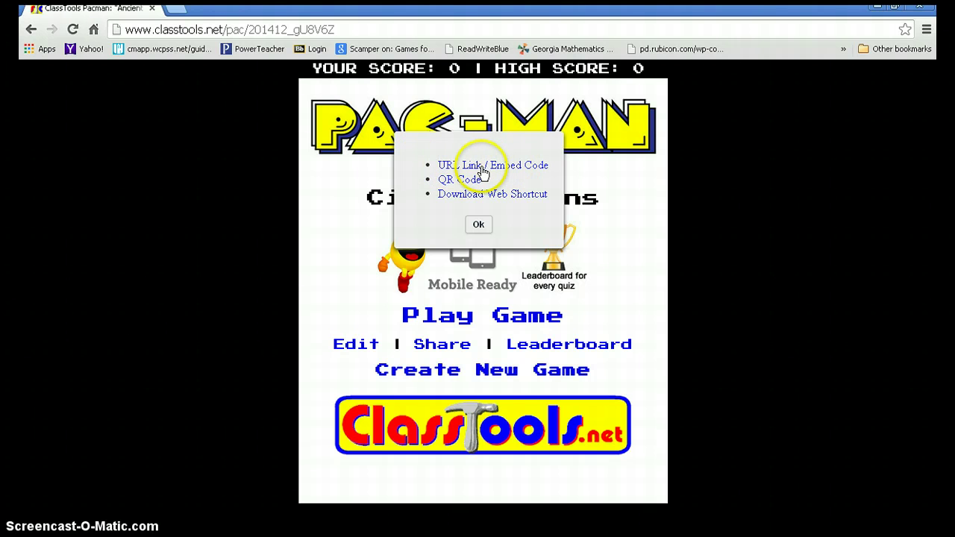
{"action": "mouse_move", "coordinate": [510, 172]}
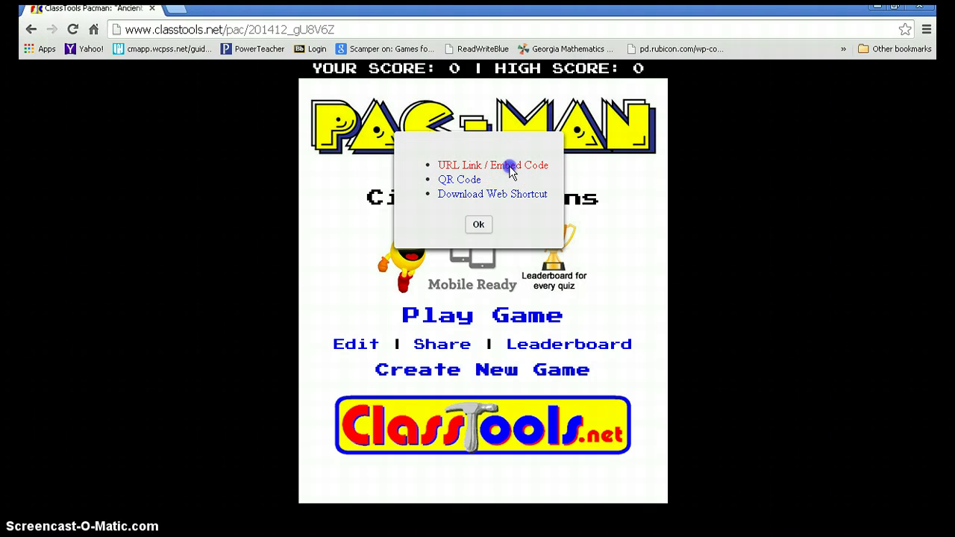
{"action": "left_click", "coordinate": [493, 165]}
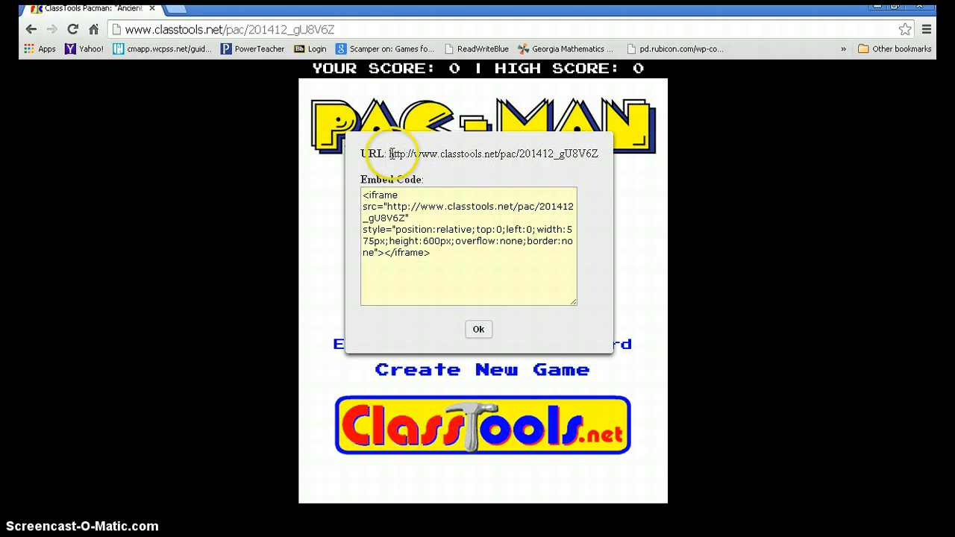
{"action": "triple_click", "coordinate": [493, 154]}
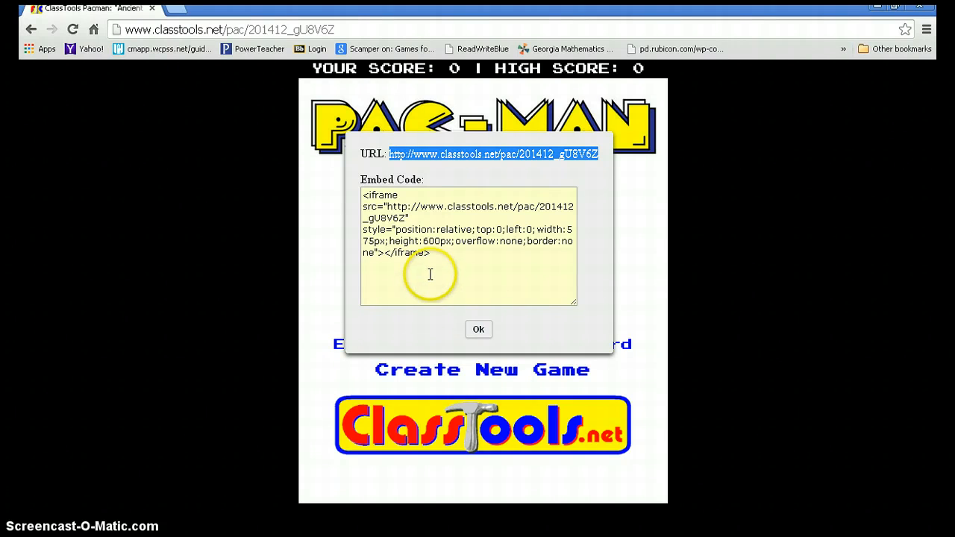
{"action": "mouse_move", "coordinate": [432, 237]}
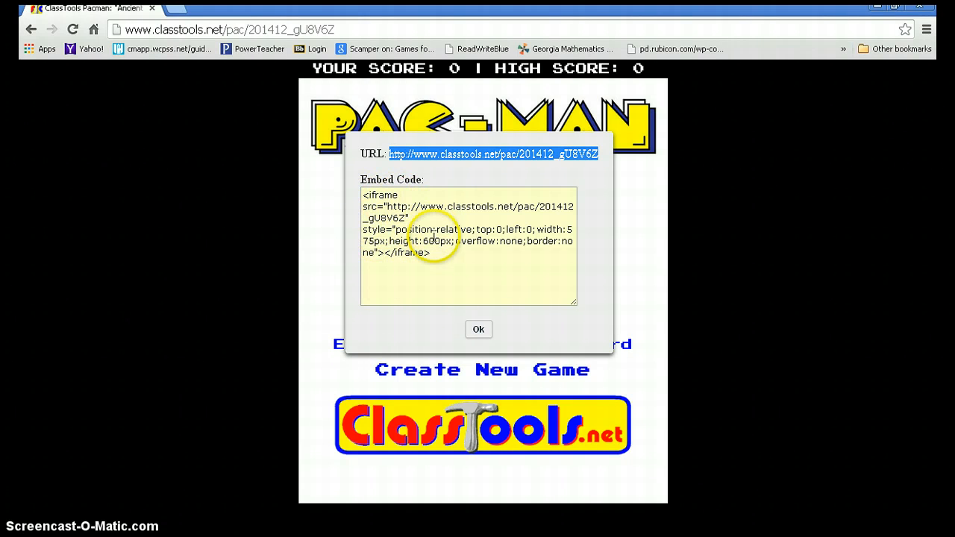
{"action": "mouse_move", "coordinate": [459, 261]}
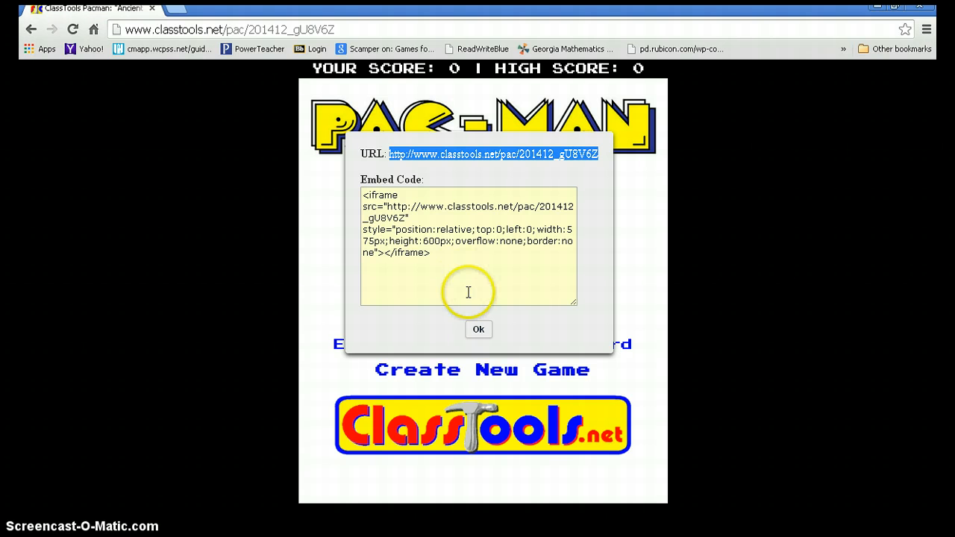
{"action": "left_click", "coordinate": [478, 330]}
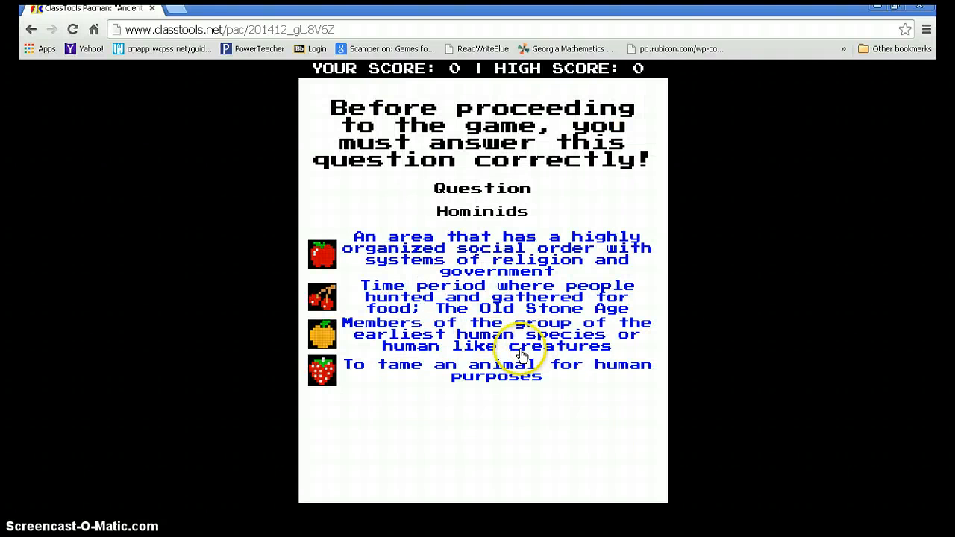
{"action": "mouse_move", "coordinate": [504, 212]}
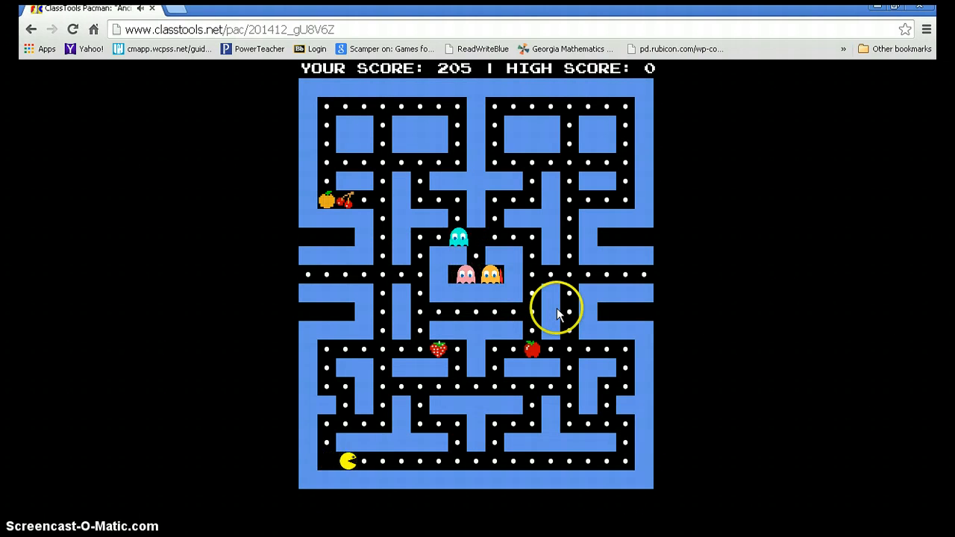
Steer Pac-Man through a round and save the 290 score to the leaderboard anonymously.
{"action": "key", "text": "Right"}
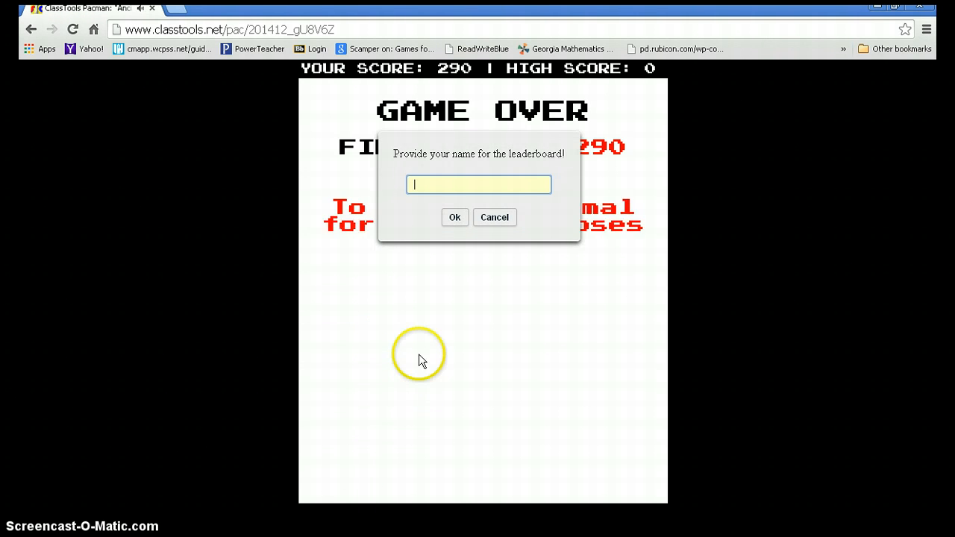
{"action": "mouse_move", "coordinate": [507, 206]}
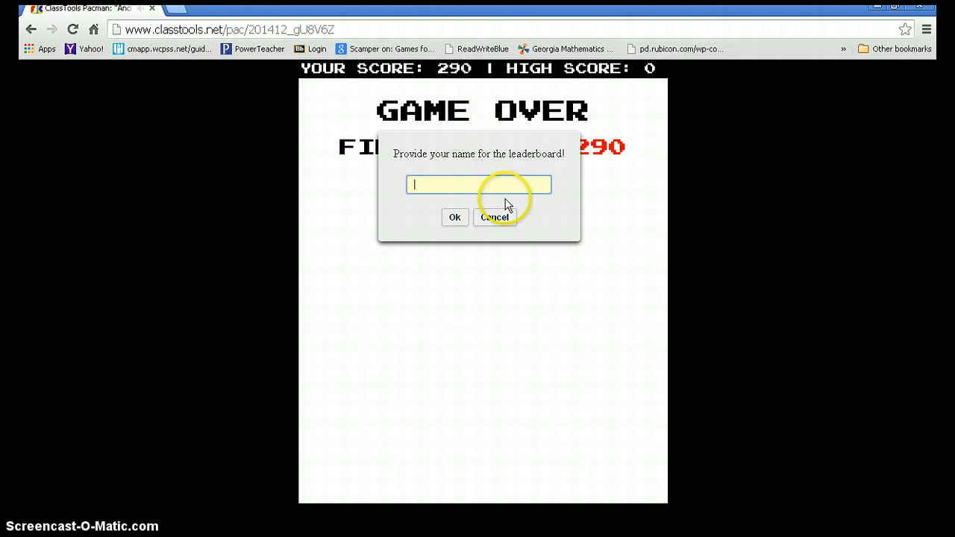
{"action": "left_click", "coordinate": [454, 218]}
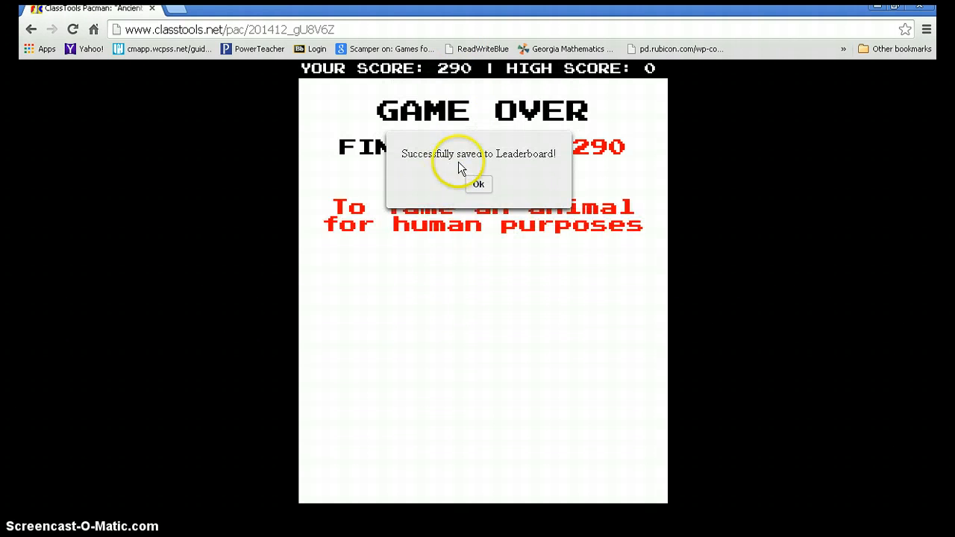
{"action": "left_click", "coordinate": [478, 185]}
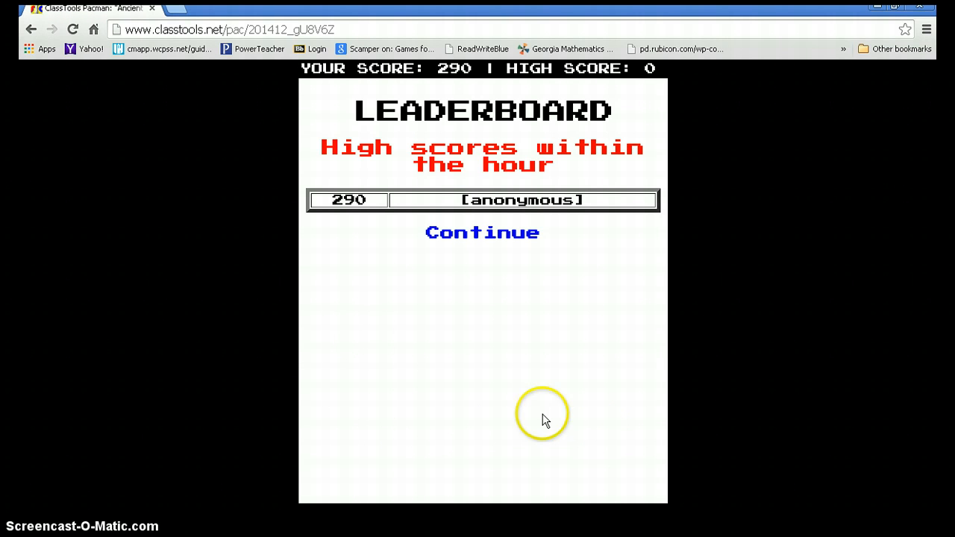
{"action": "mouse_move", "coordinate": [31, 30]}
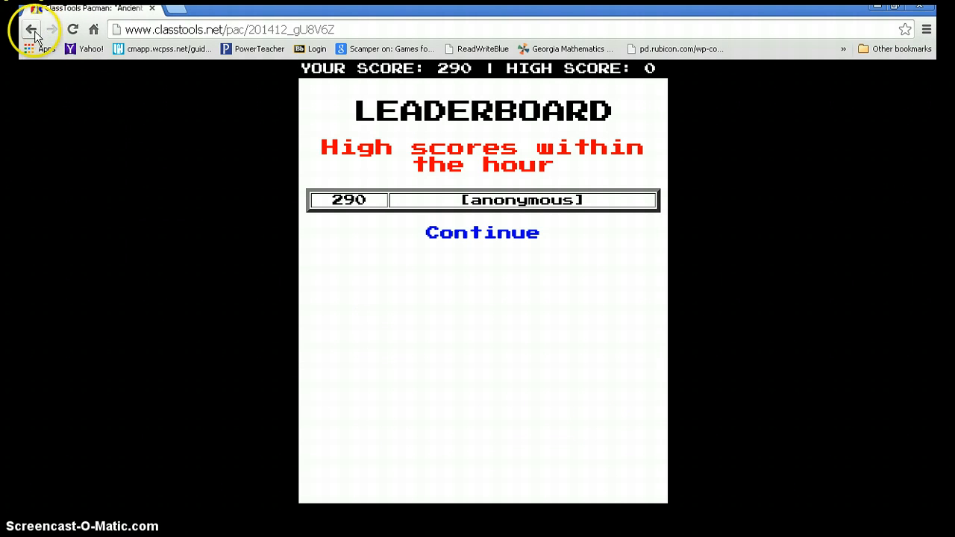
Go back to the Pac-Man home page and browse the 70+ sample quizzes list.
{"action": "left_click", "coordinate": [33, 30]}
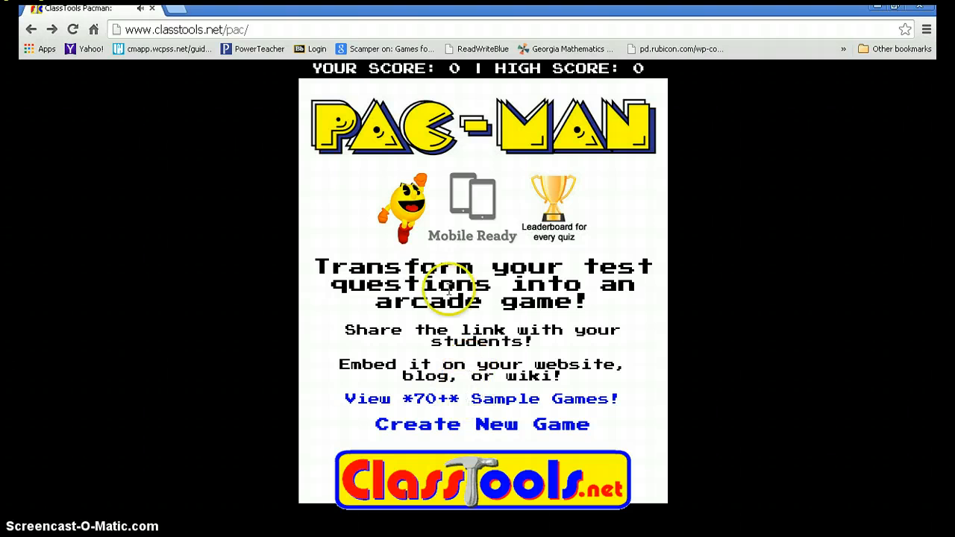
{"action": "mouse_move", "coordinate": [436, 343]}
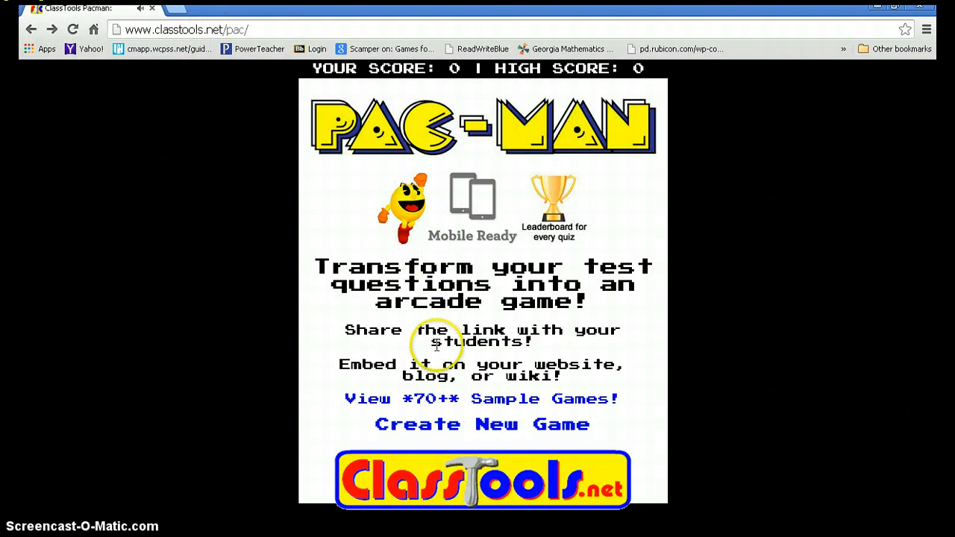
{"action": "mouse_move", "coordinate": [490, 402]}
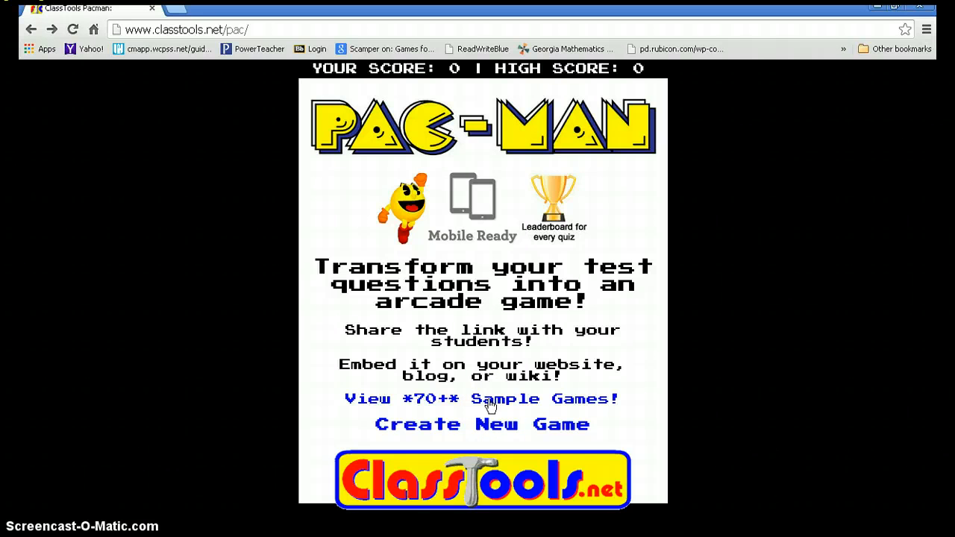
{"action": "left_click", "coordinate": [490, 398]}
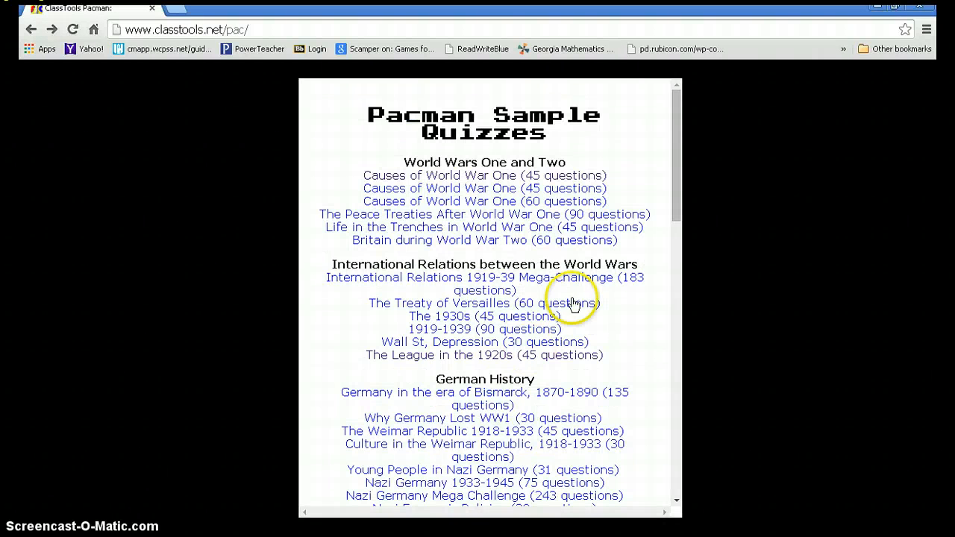
{"action": "scroll", "scroll_direction": "down", "scroll_amount": 3}
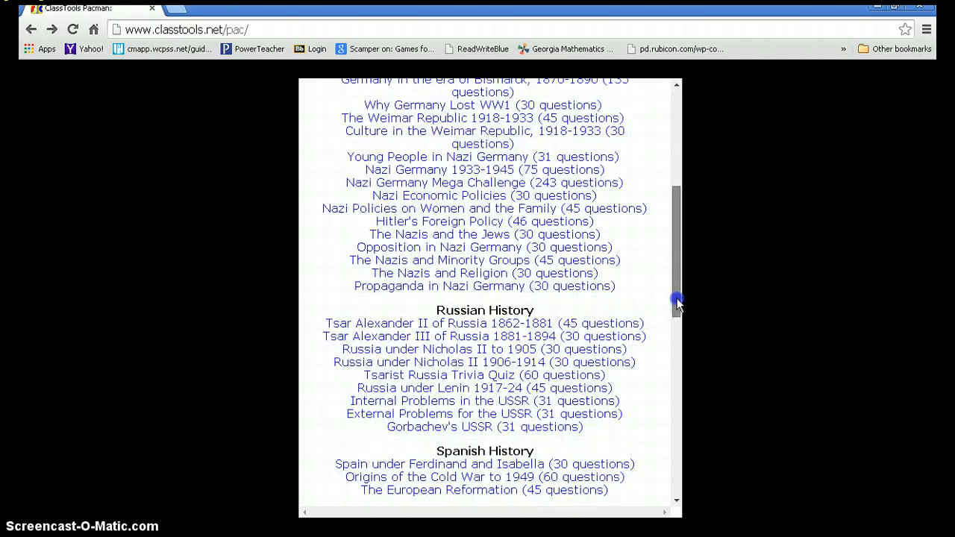